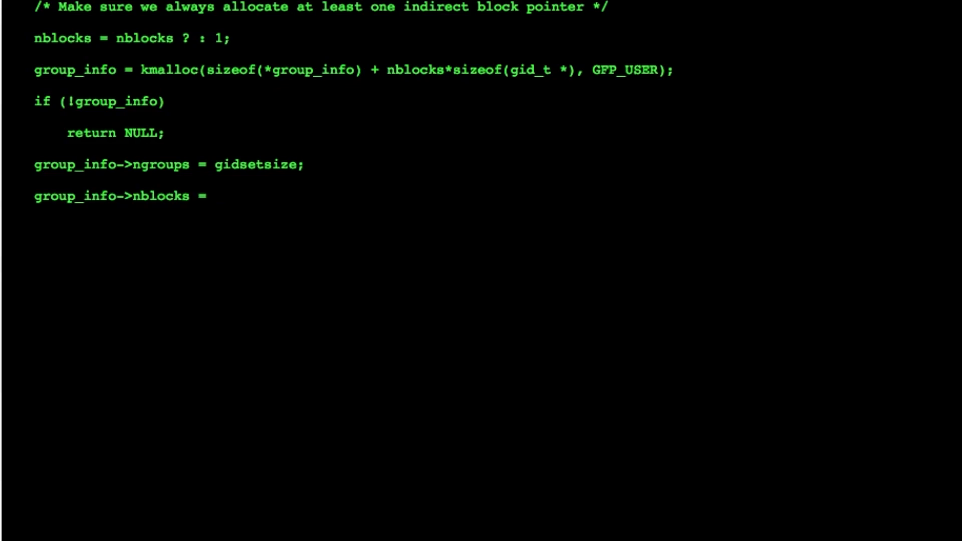
- Send Nathan to the desk computer and begin the Web Exploitation challenge dialogue
{"action": "type", "text": "nblocks;"}
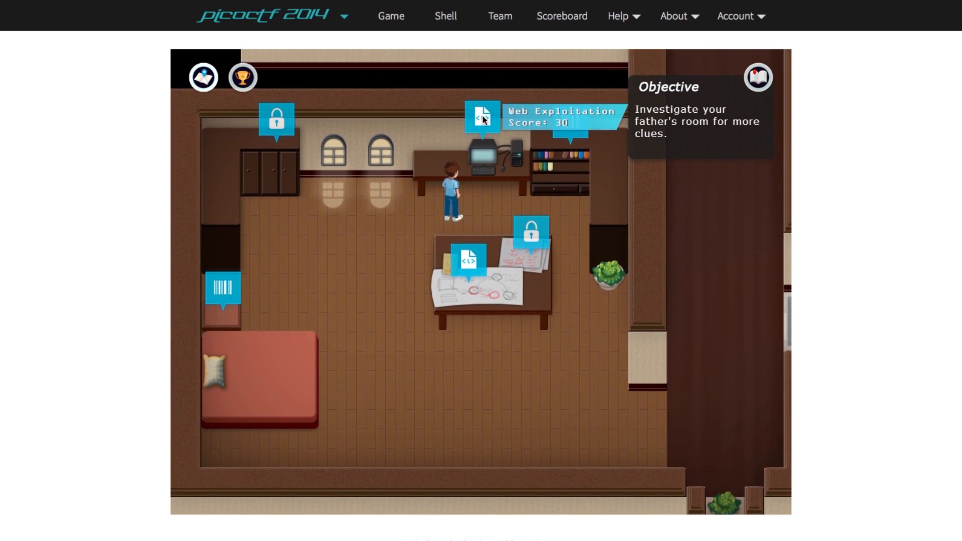
{"action": "left_click", "coordinate": [484, 118]}
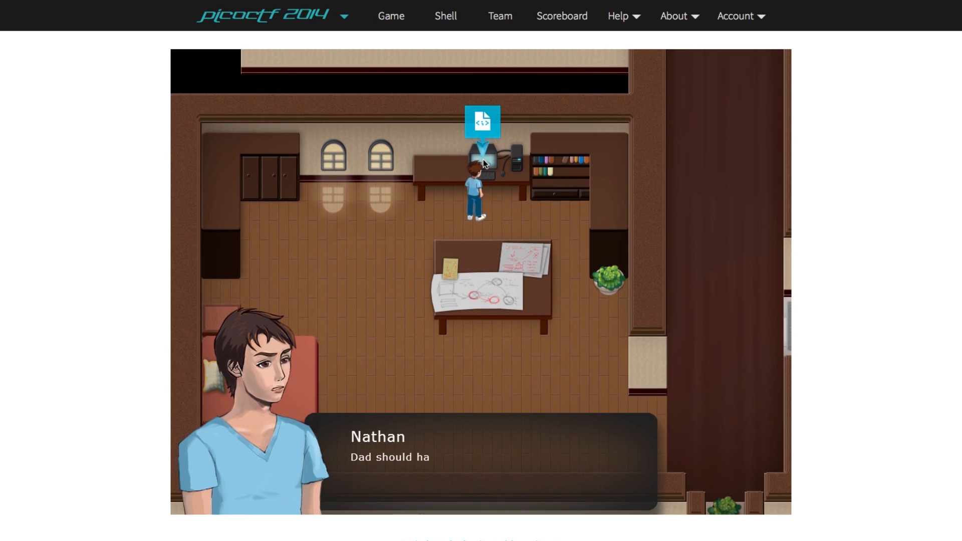